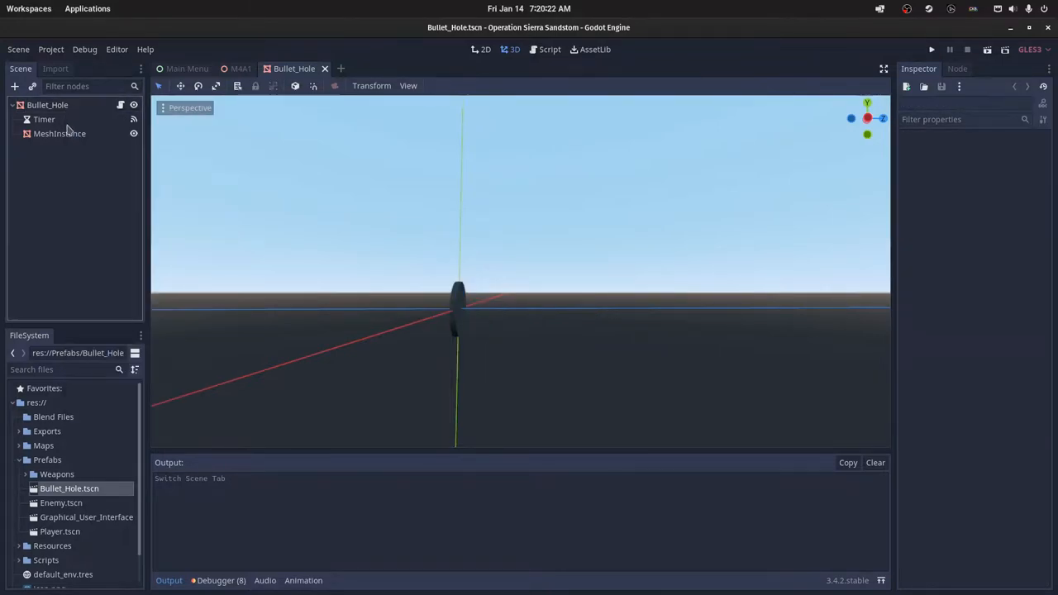
Review the bullet hole's mesh and timer node settings in the scene tree.
left_click(59, 133)
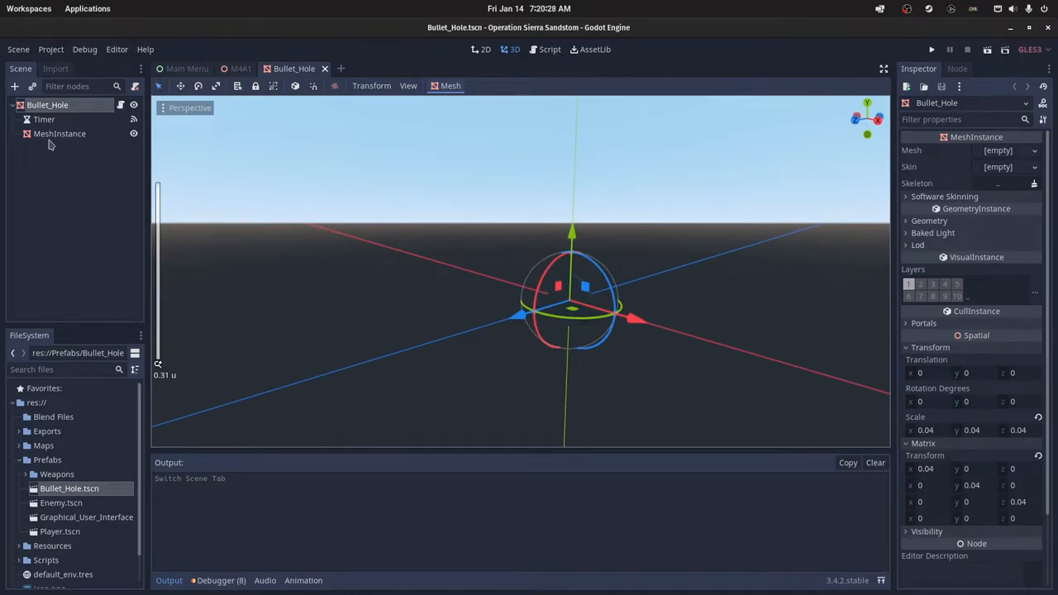
left_click(60, 133)
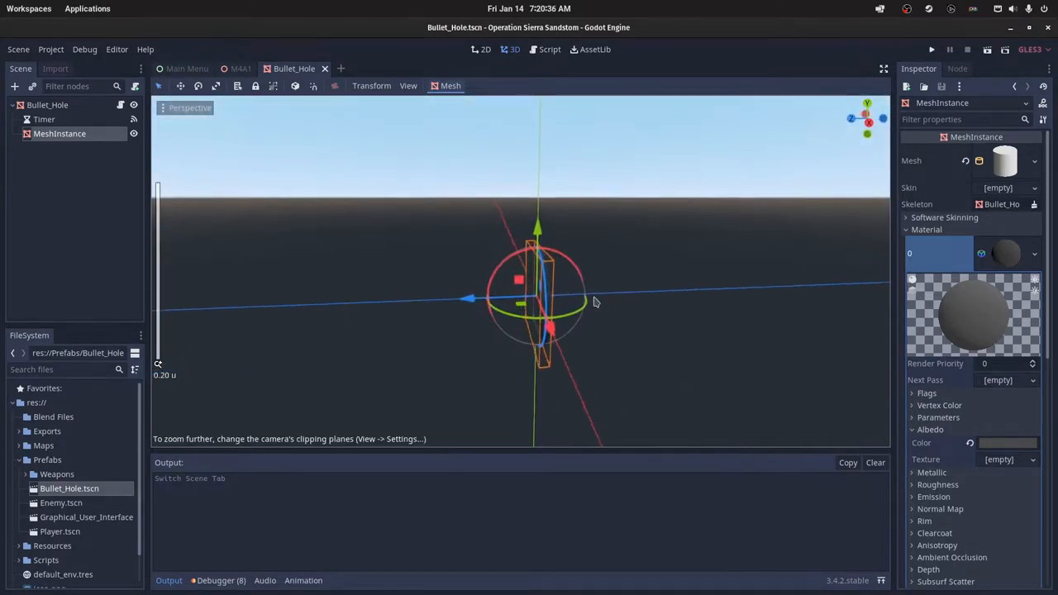
left_click(43, 119)
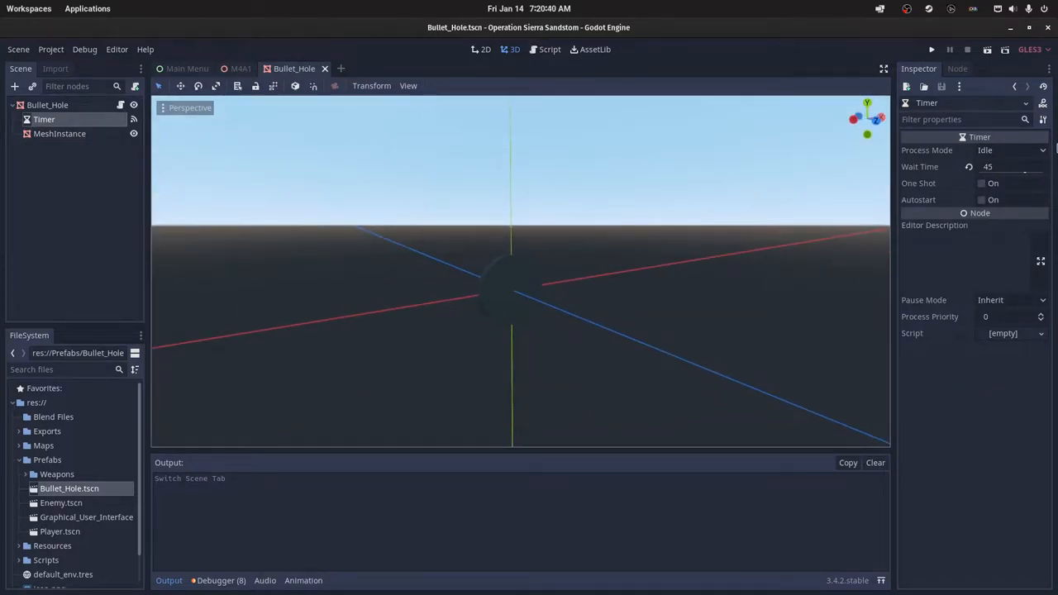
left_click(1009, 165)
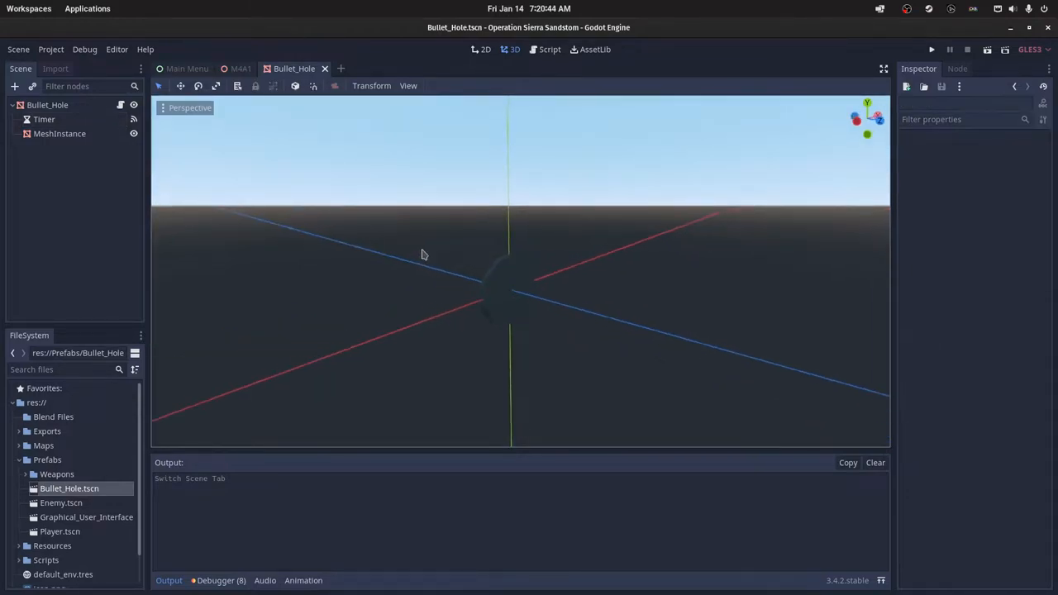
Review the Bullet_Hole timeout script, then locate the Bullet_Hole load line and shoot() in Gun.gd.
left_click(548, 50)
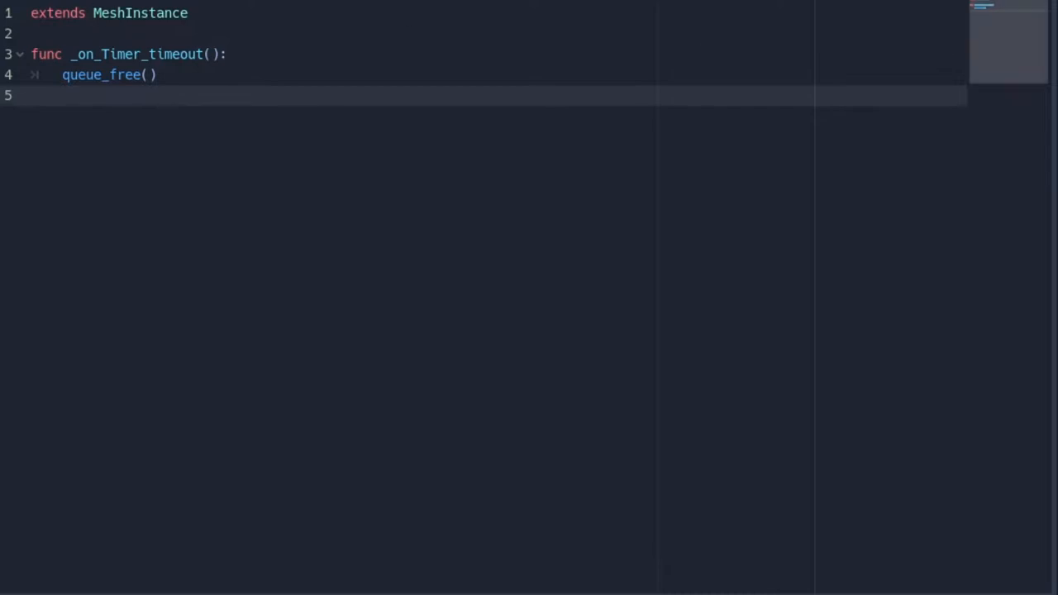
mouse_move(255, 76)
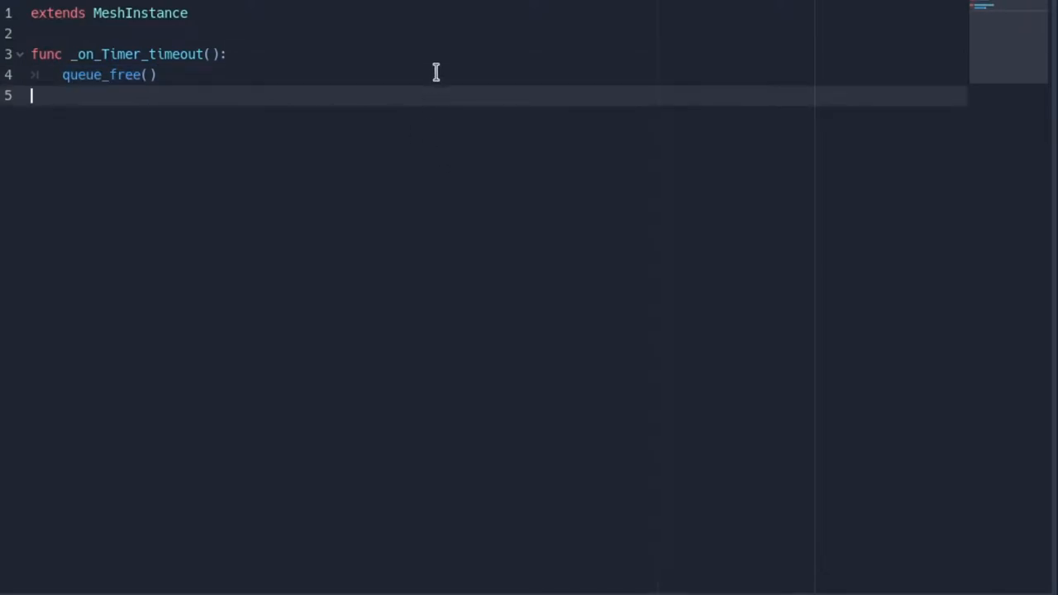
mouse_move(453, 3)
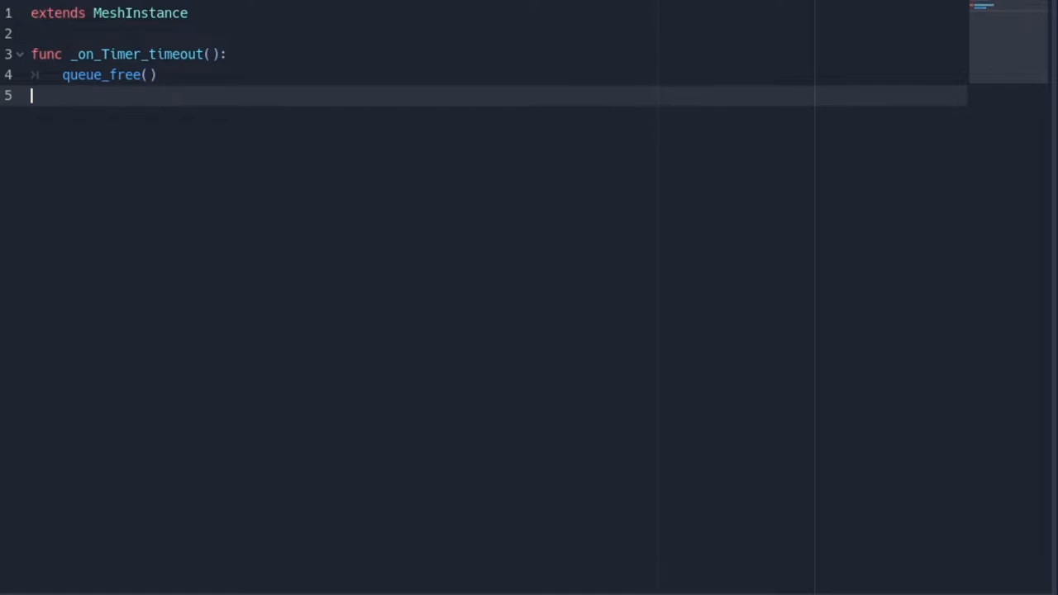
scroll("down", 3)
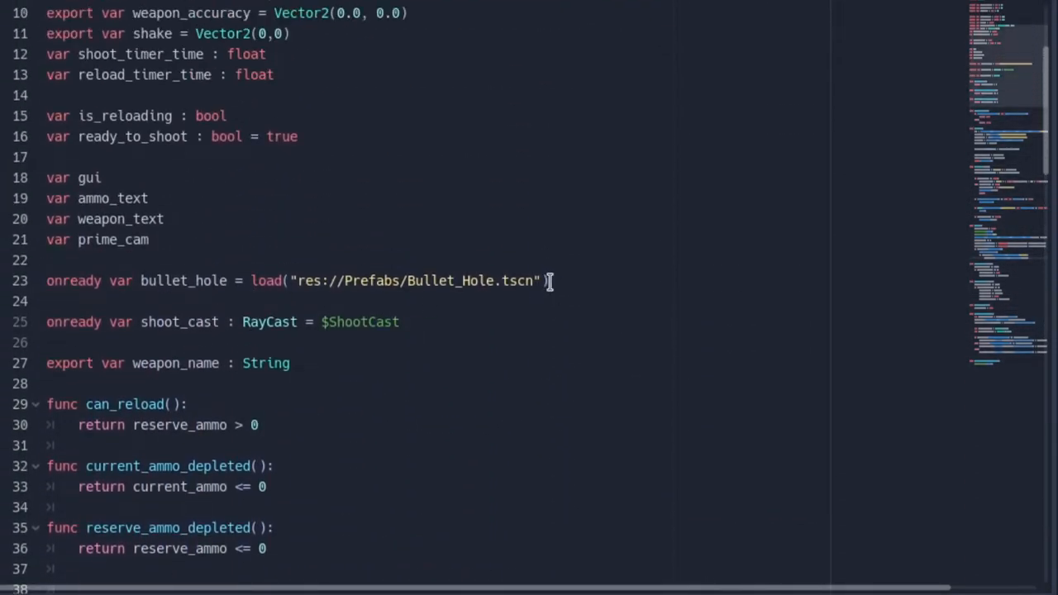
triple_click(289, 281)
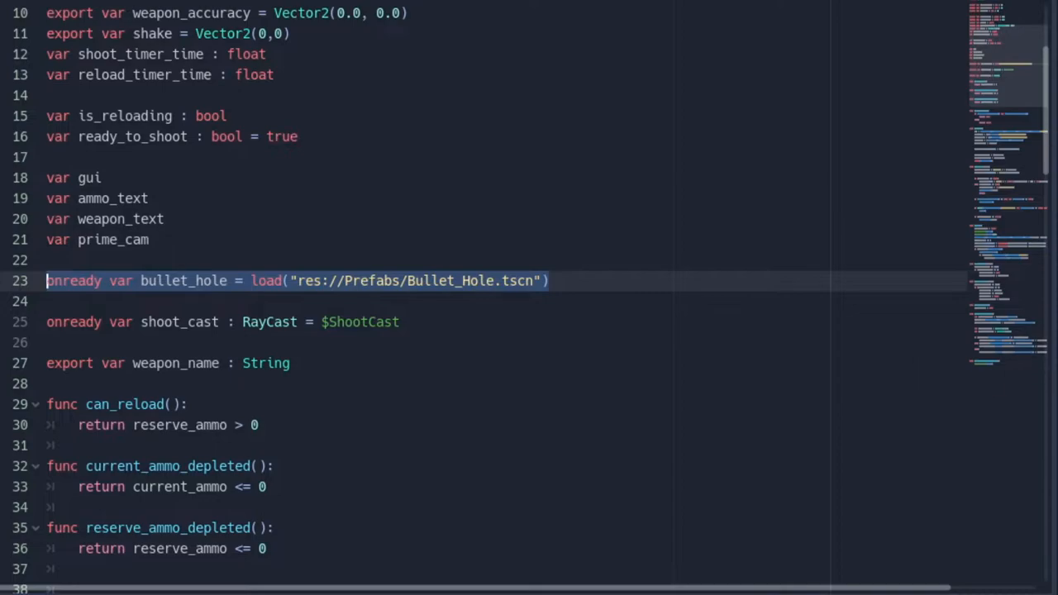
scroll("down", 3)
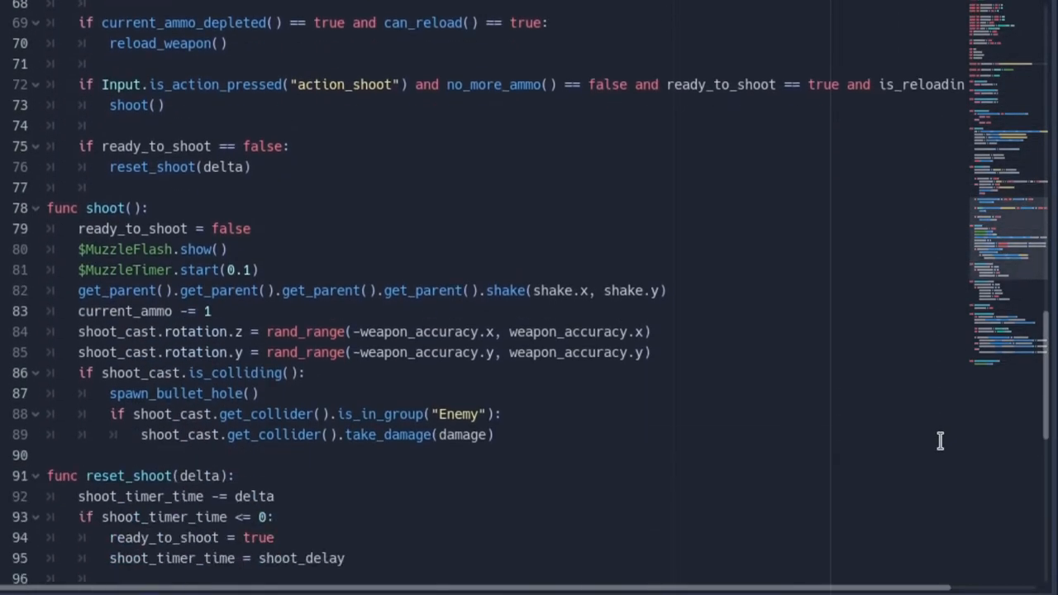
scroll("down", 3)
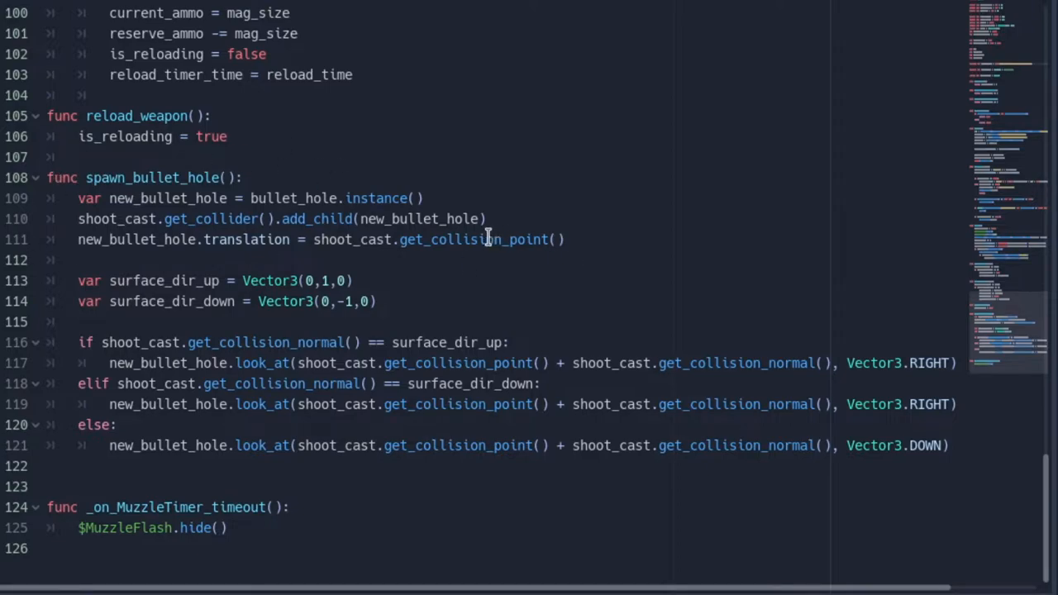
left_click(188, 198)
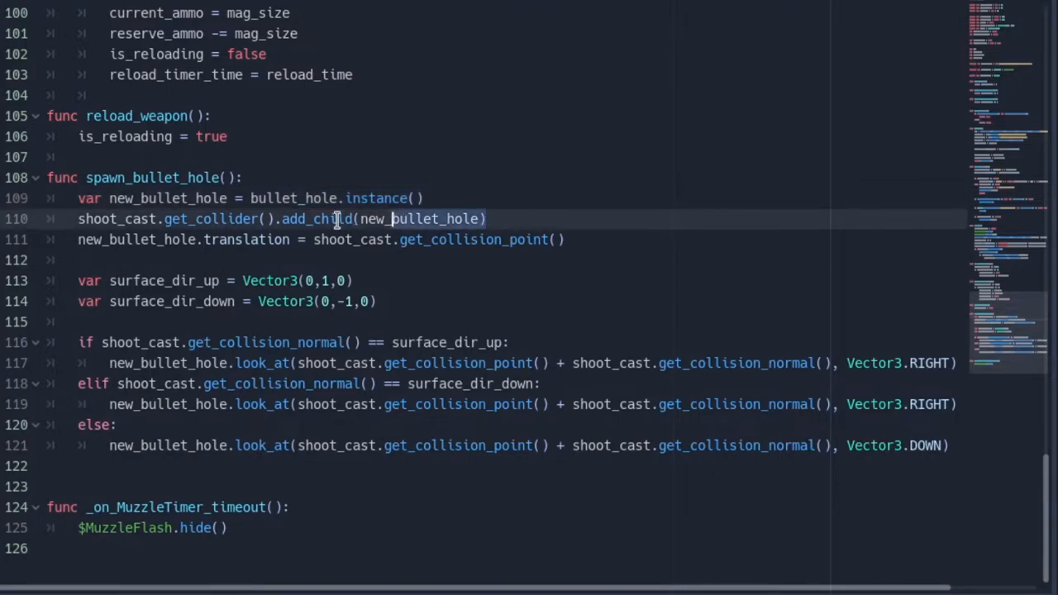
left_click(312, 345)
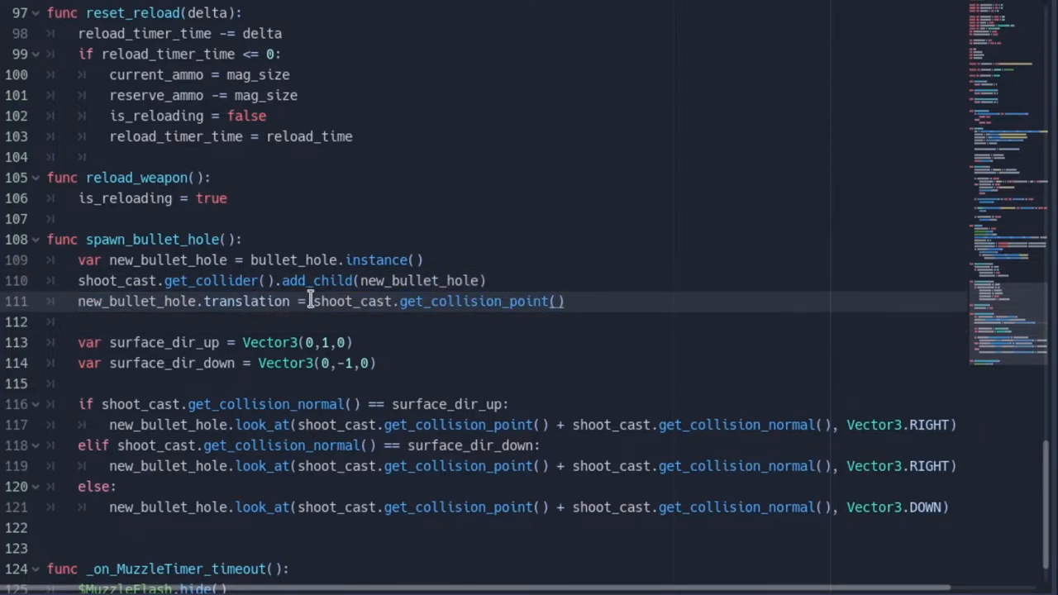
mouse_move(311, 287)
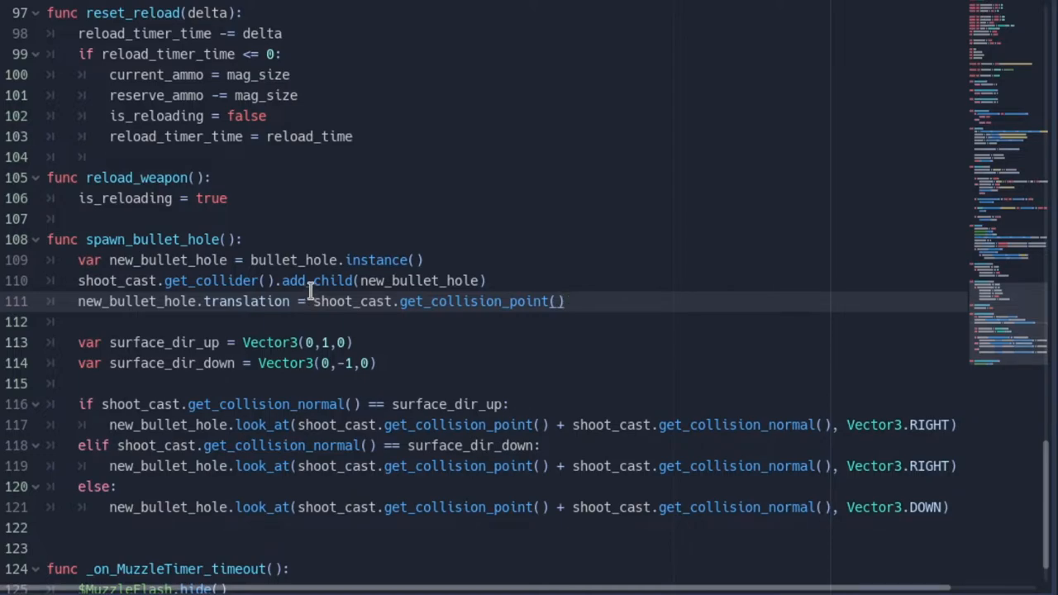
left_click(565, 301)
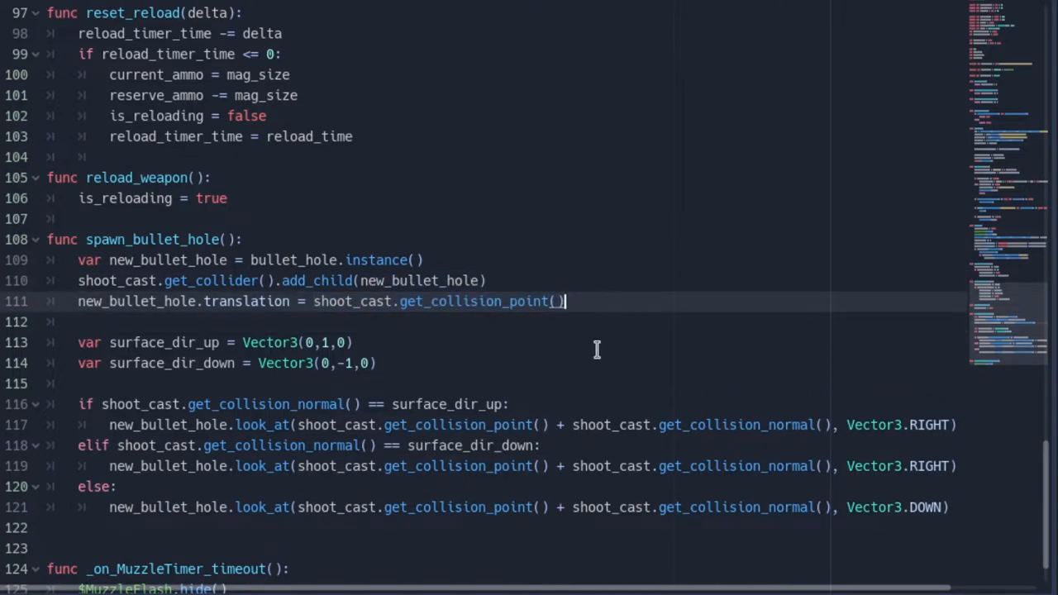
scroll("down", 3)
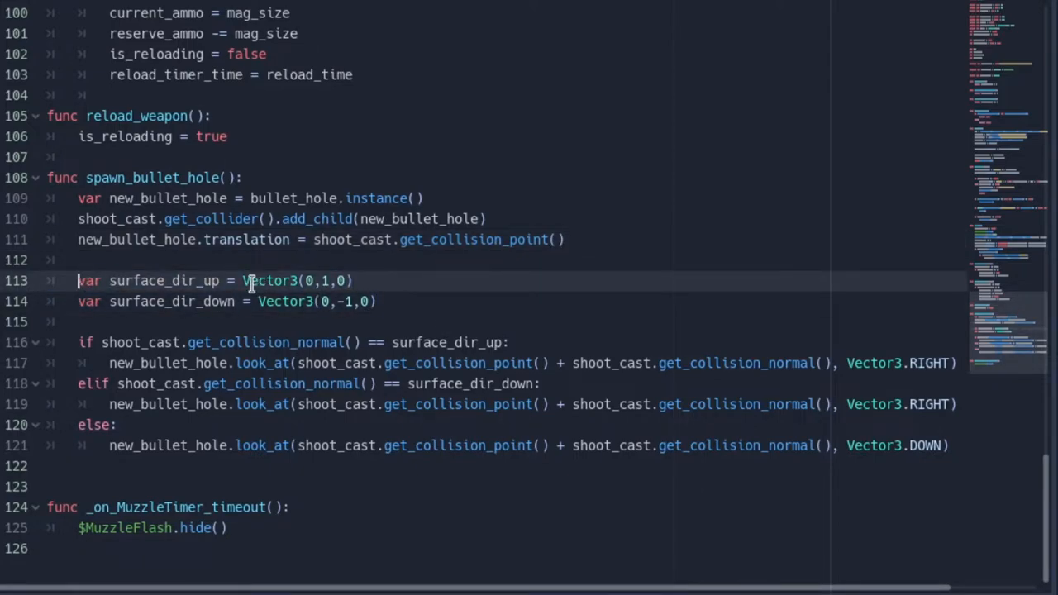
mouse_move(284, 289)
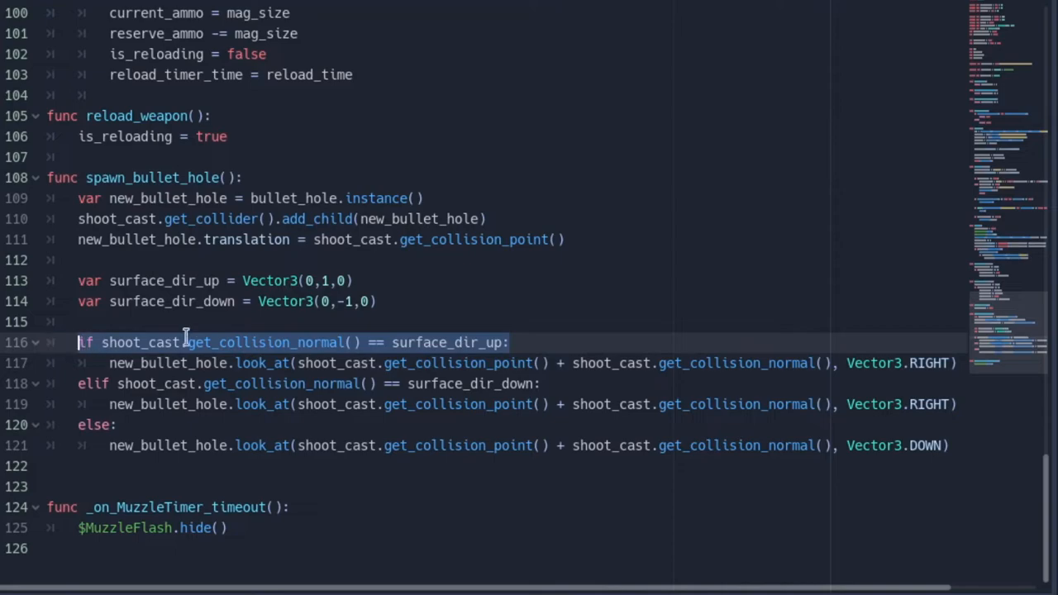
left_click(504, 342)
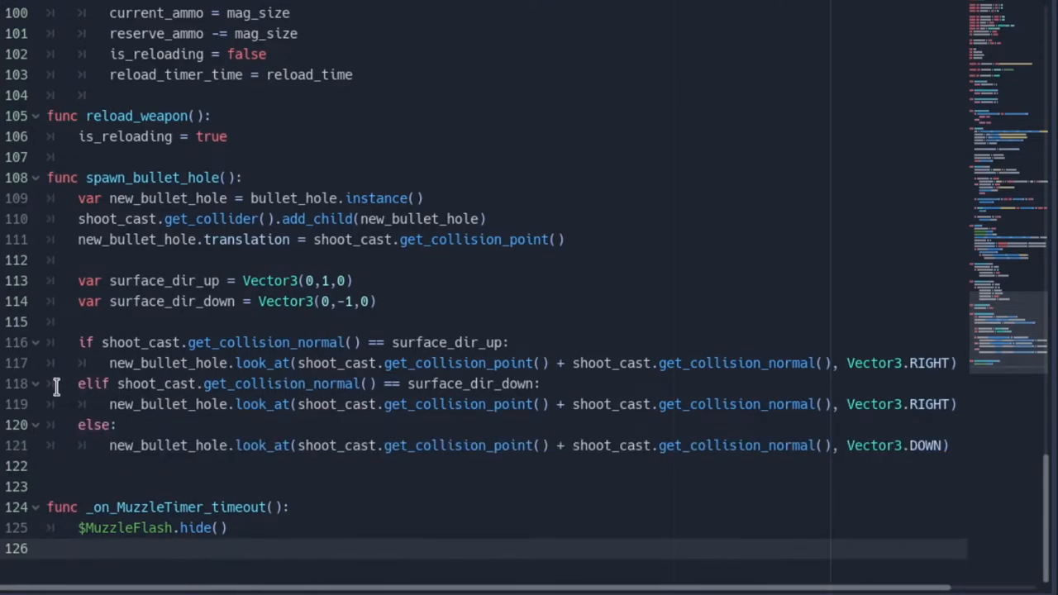
left_click_drag(65, 384, 935, 447)
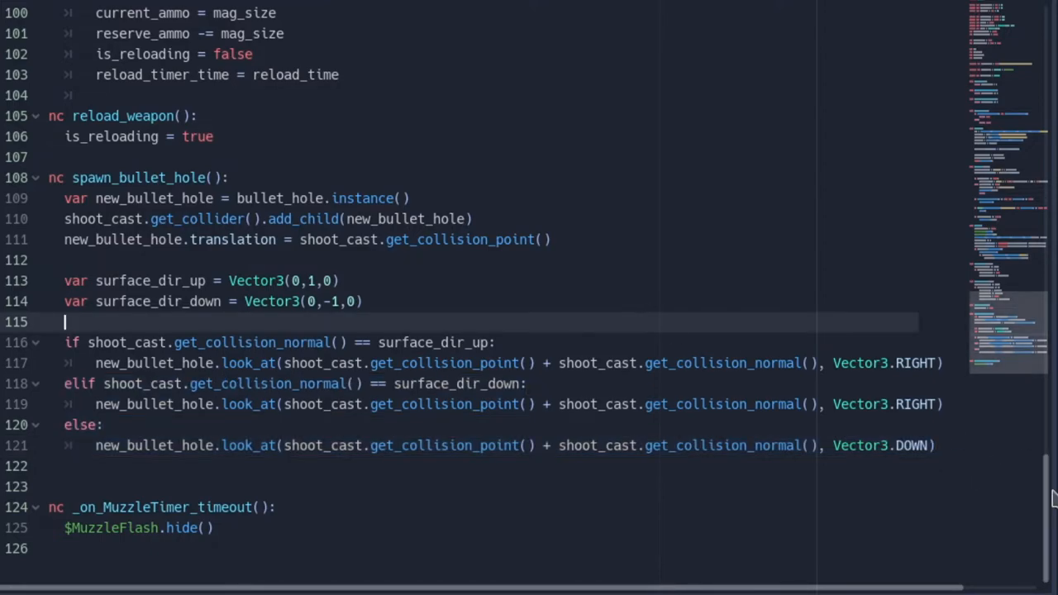
scroll("up", 3)
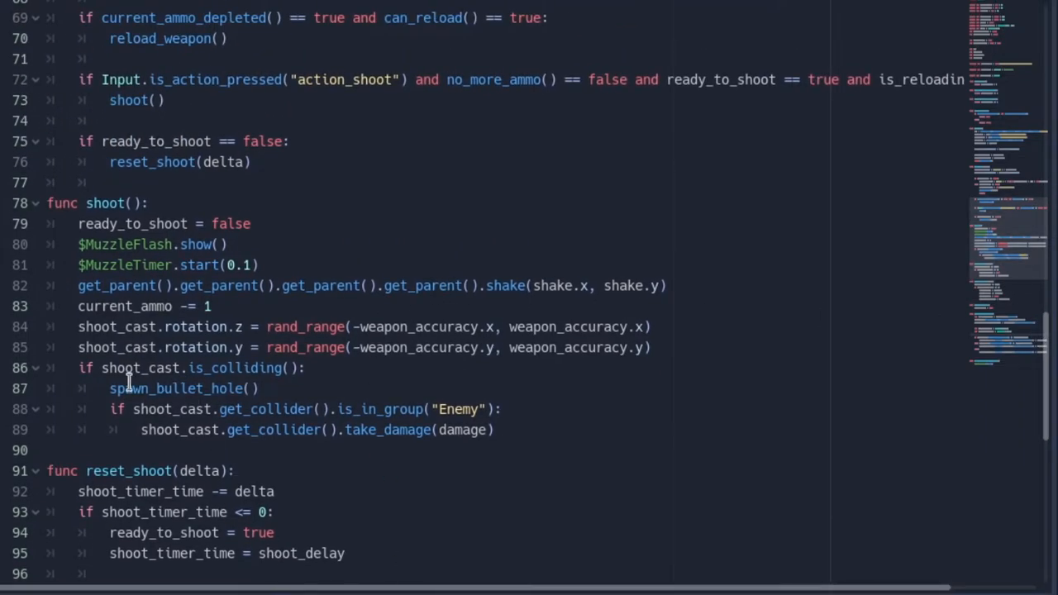
left_click_drag(78, 366, 495, 409)
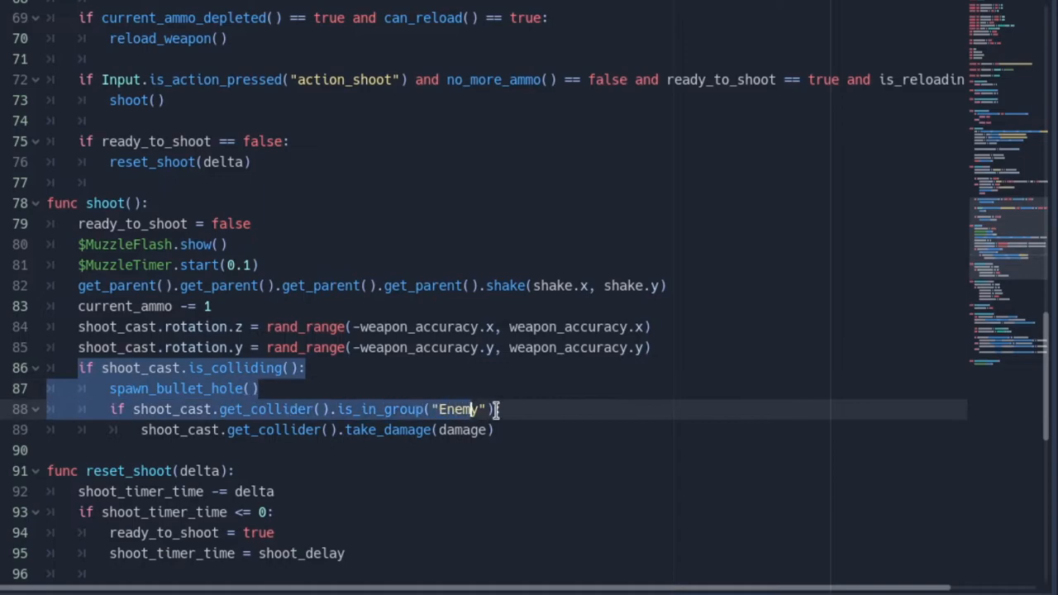
left_click(256, 389)
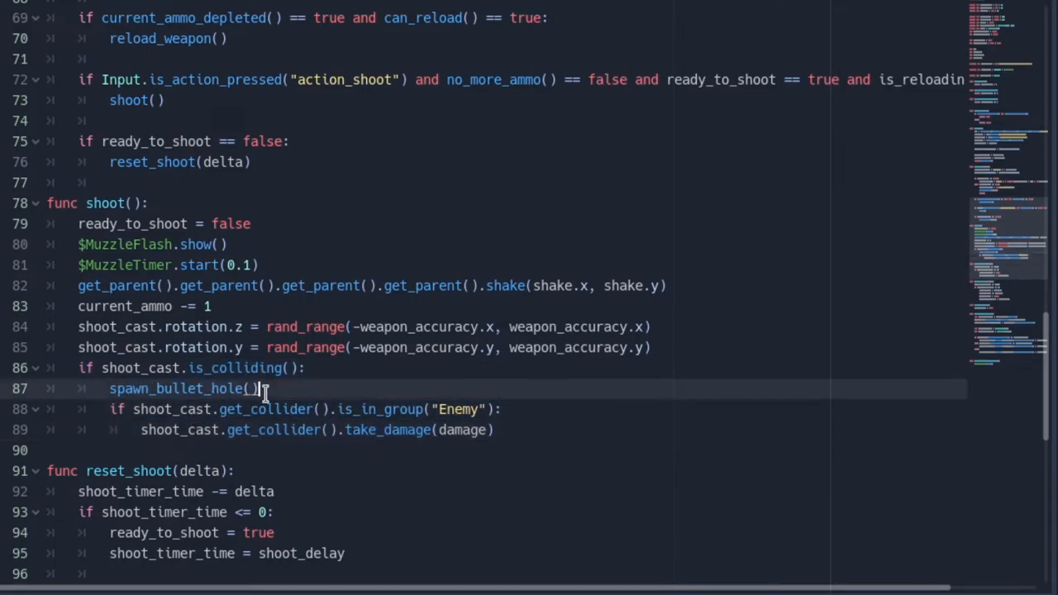
double_click(182, 389)
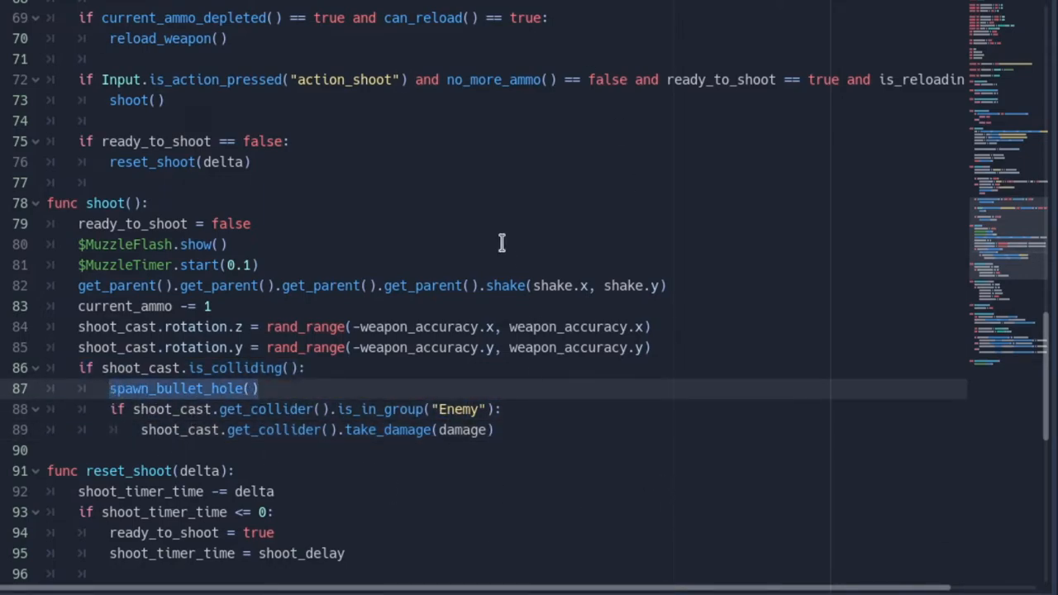
mouse_move(157, 209)
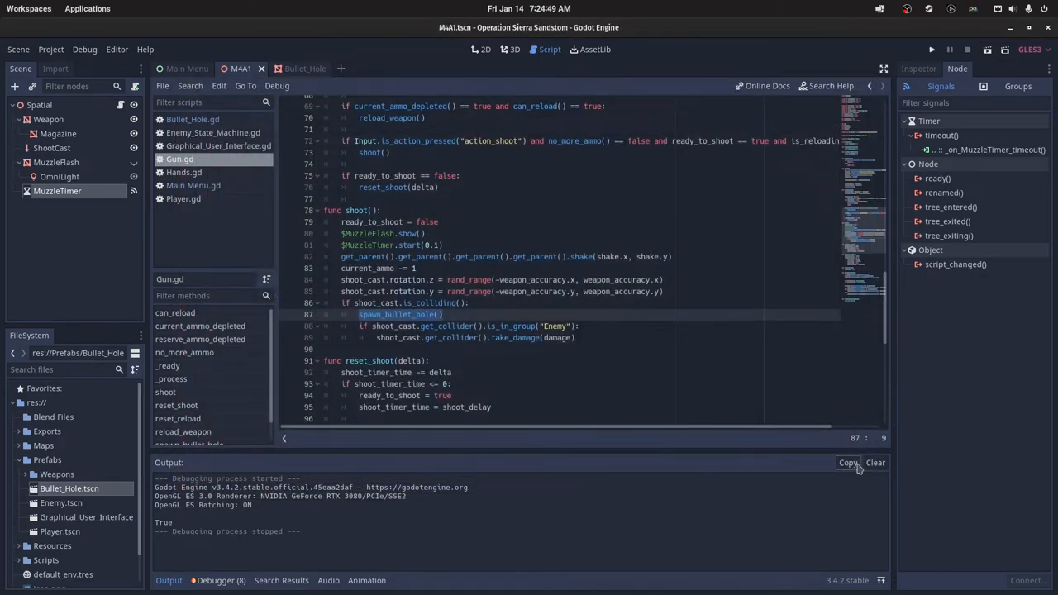
Enable Autostart on the Bullet_Hole Timer with a 5-second wait and run the game.
left_click(294, 70)
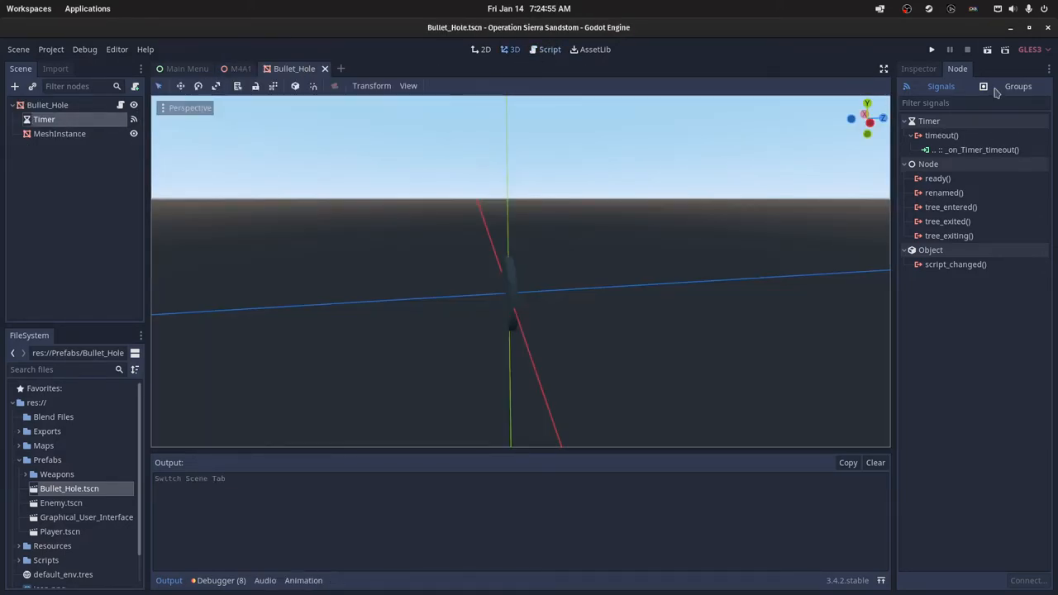
left_click(919, 69)
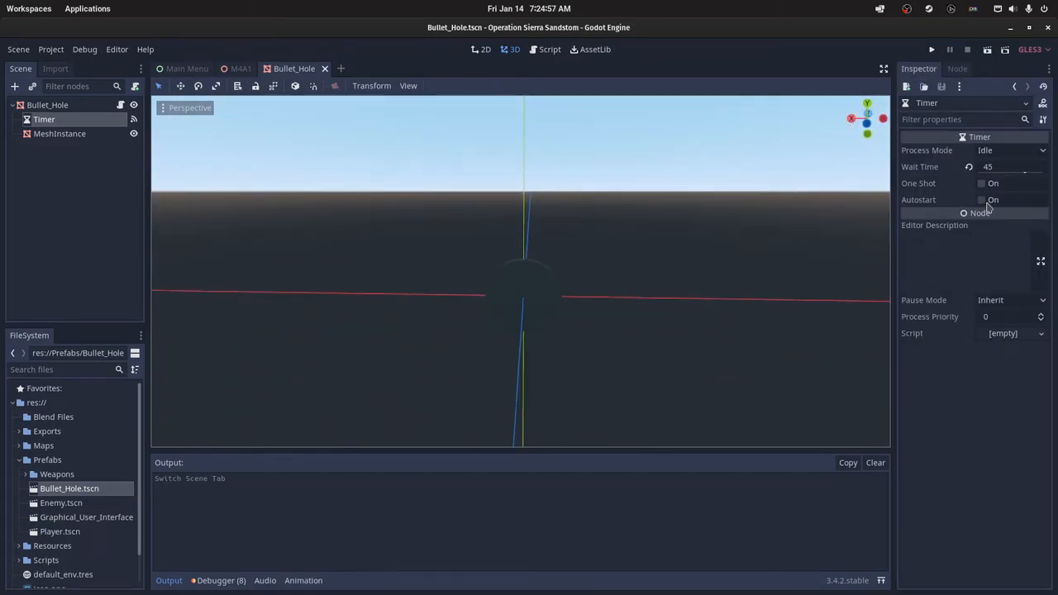
left_click(981, 198)
type("5")
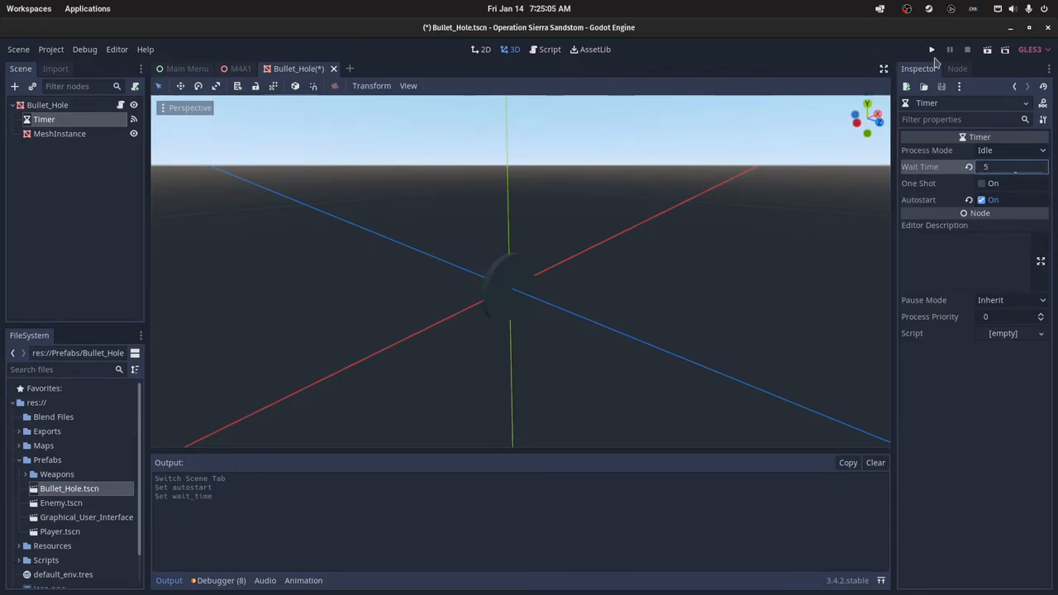
left_click(932, 50)
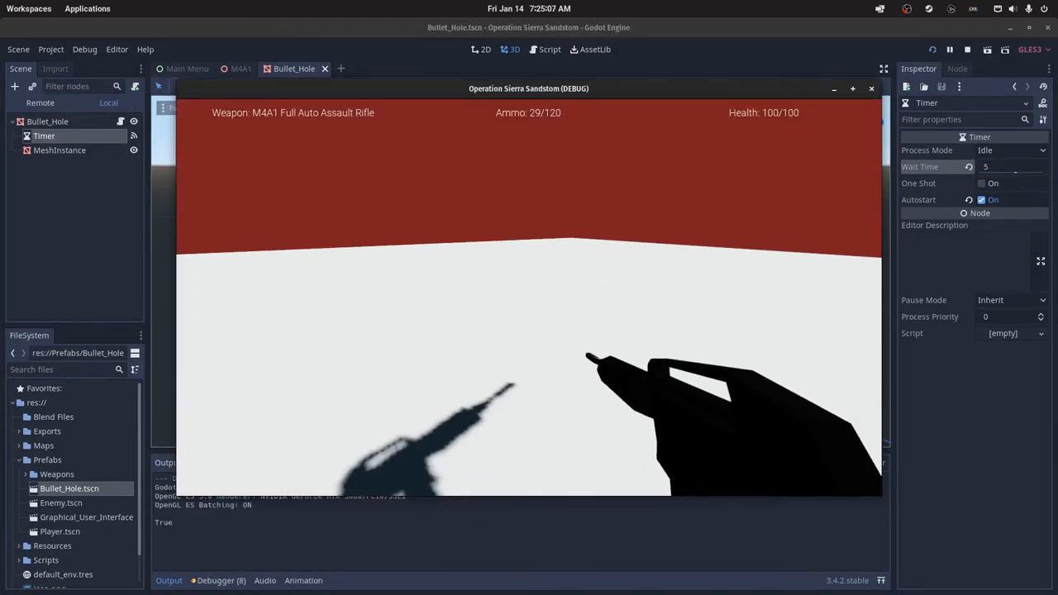